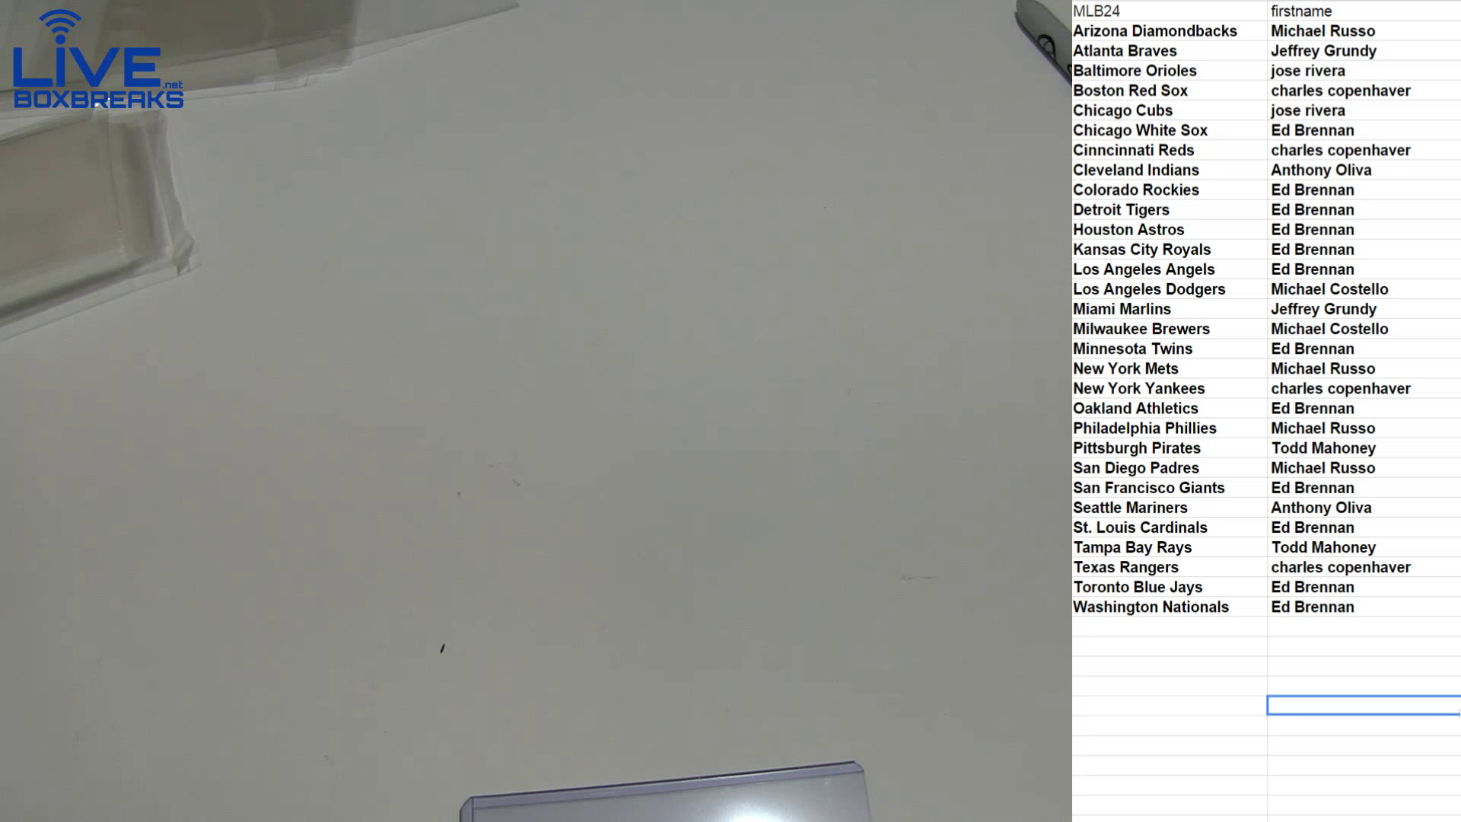
Open the all-sheets list and scroll down to the NBA random break sheets
left_click(1362, 705)
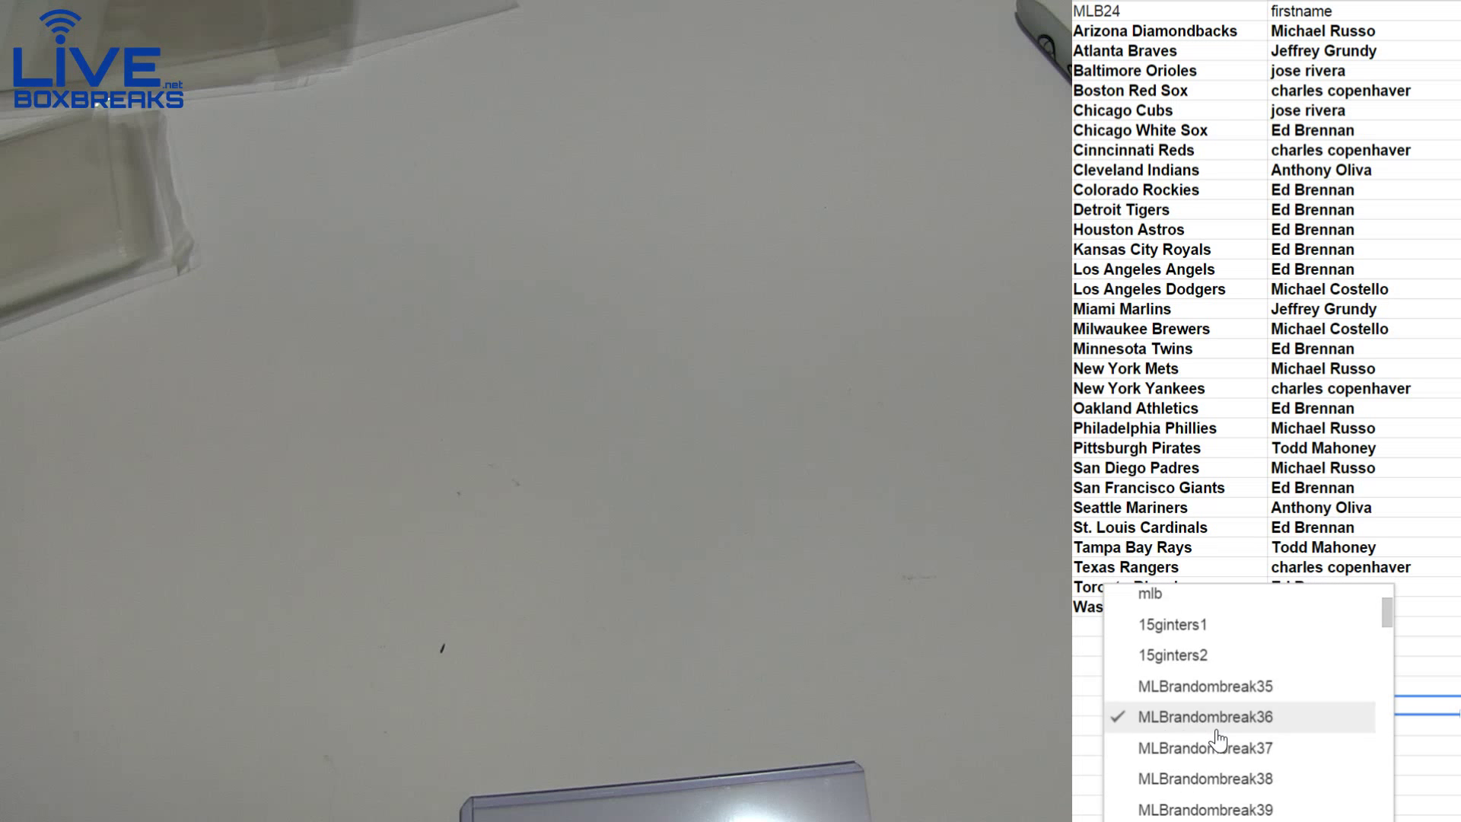
scroll("down", 3)
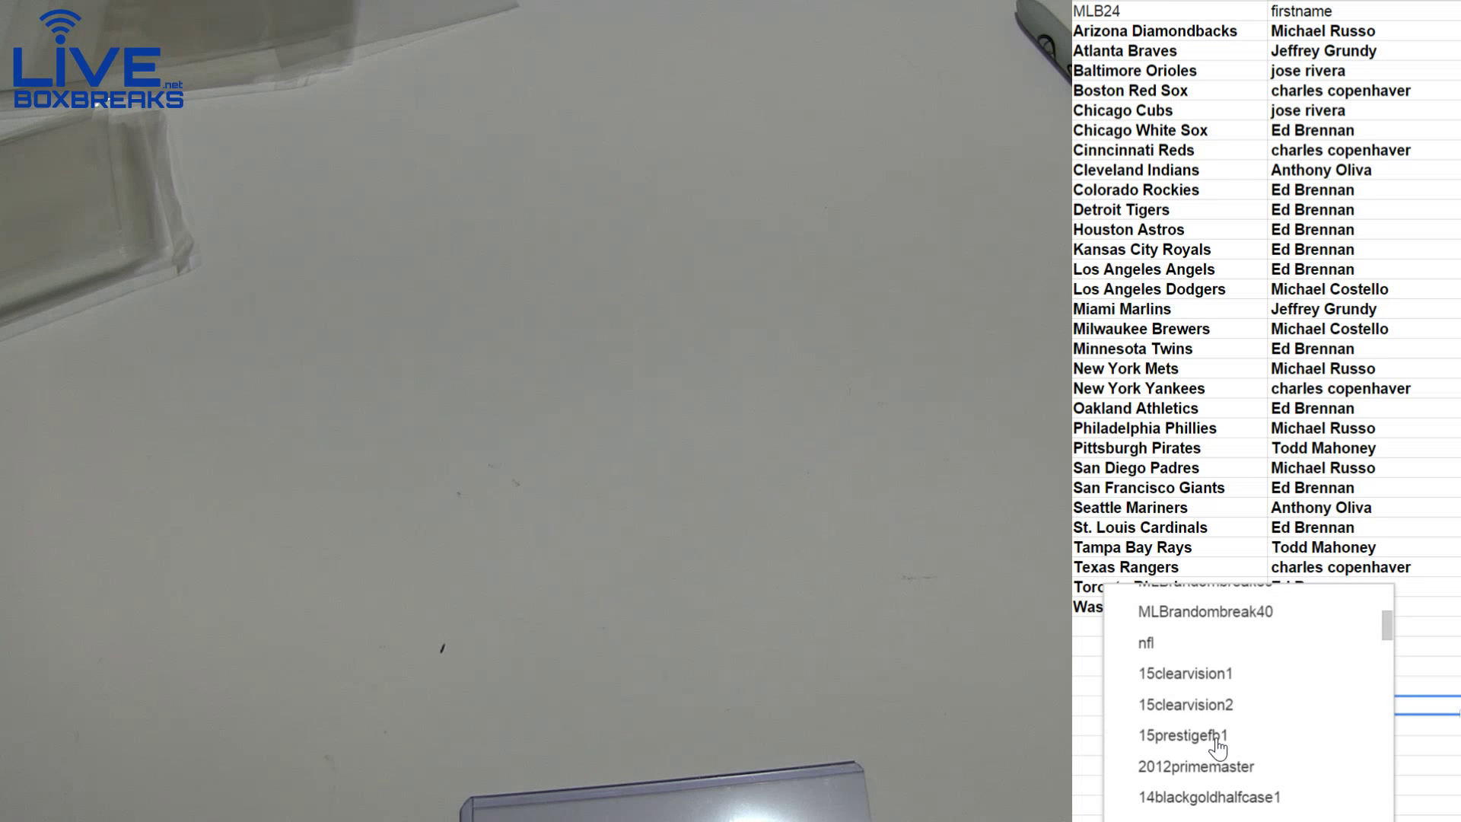
scroll("down", 3)
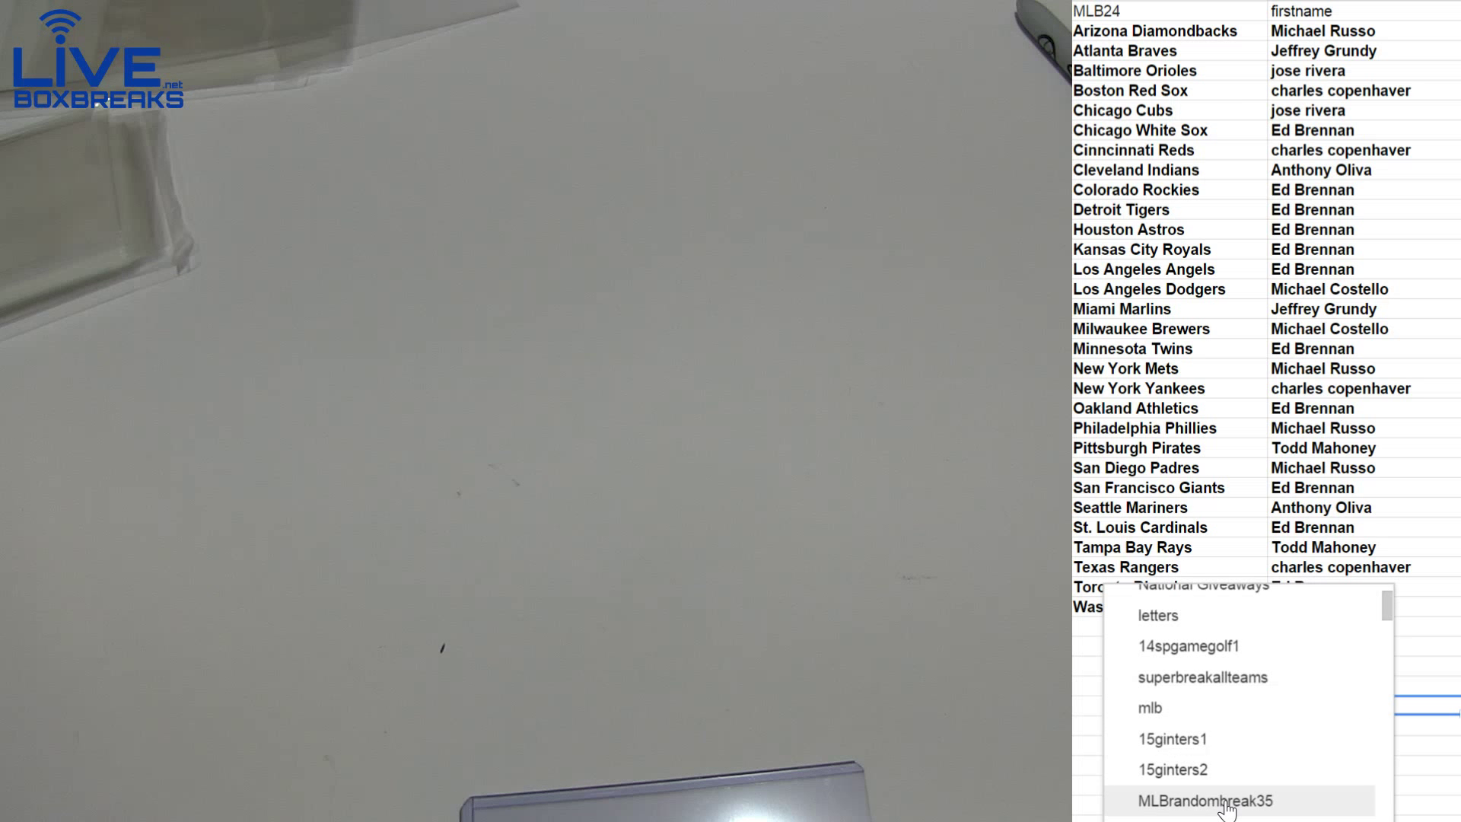
scroll("down", 3)
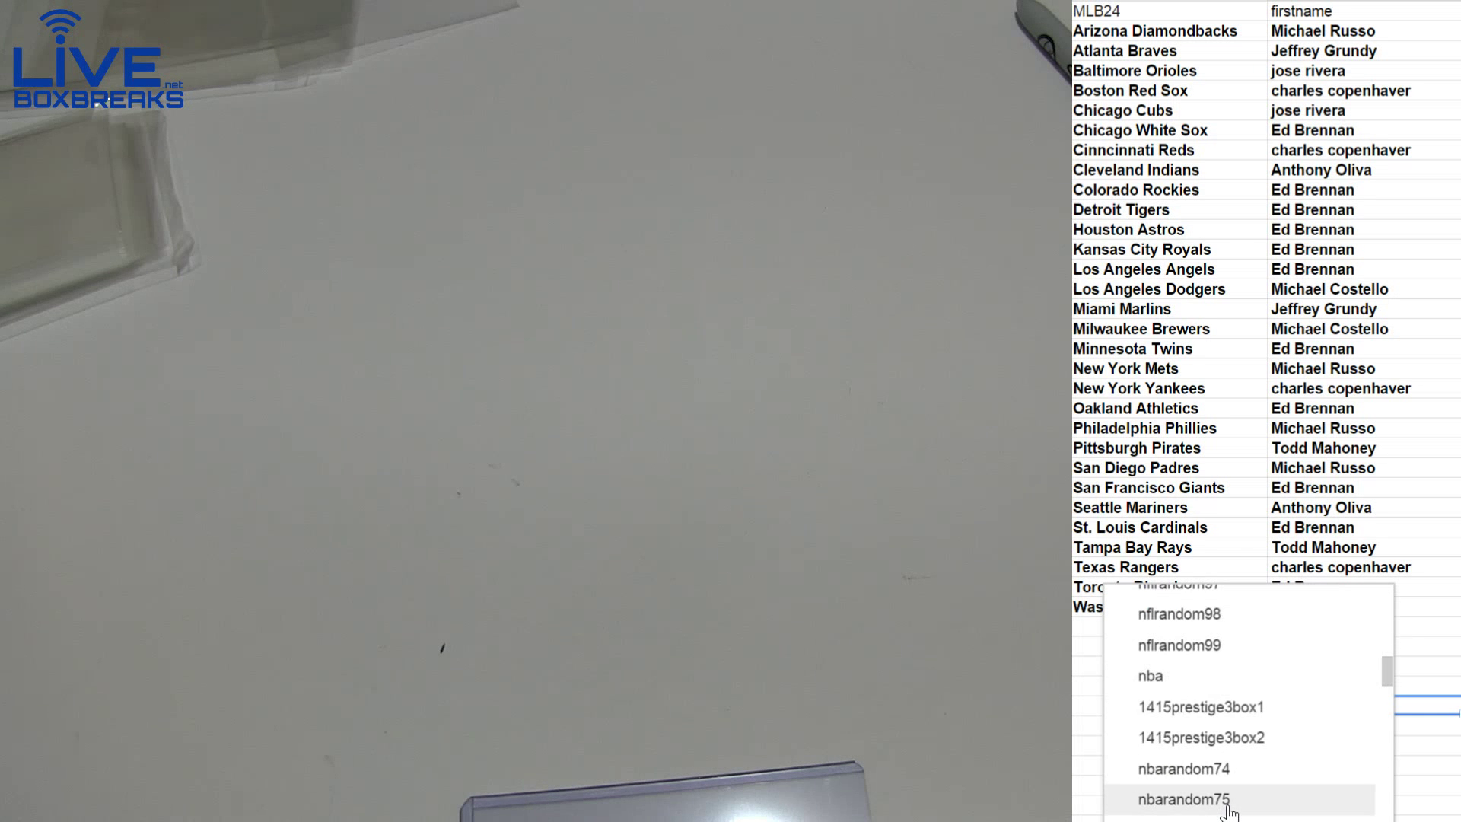